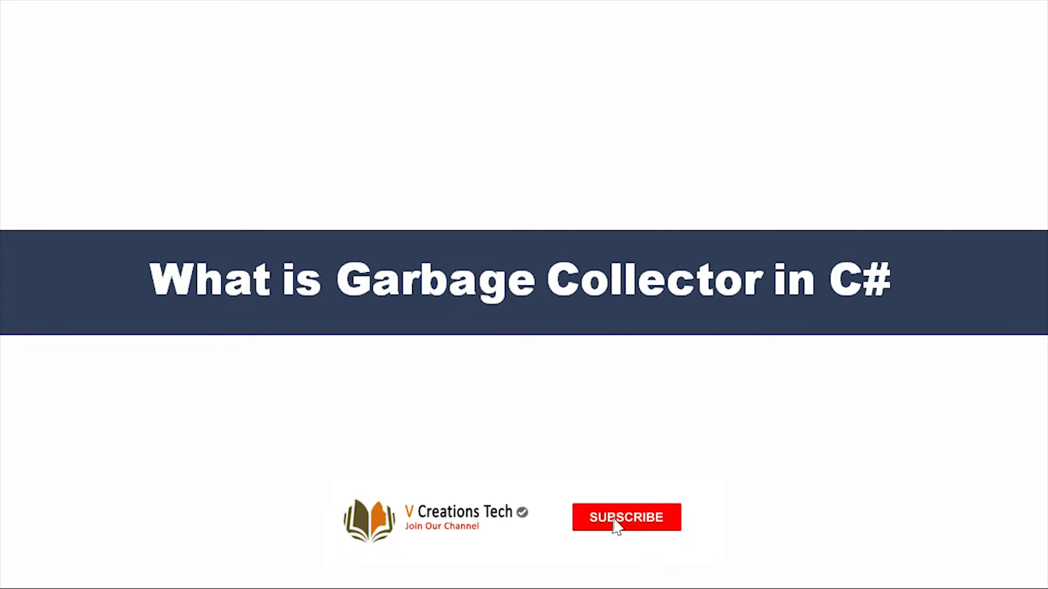
- Place the cursor inside the empty Main method of Program.cs in ConsoleApplication1
left_click(617, 519)
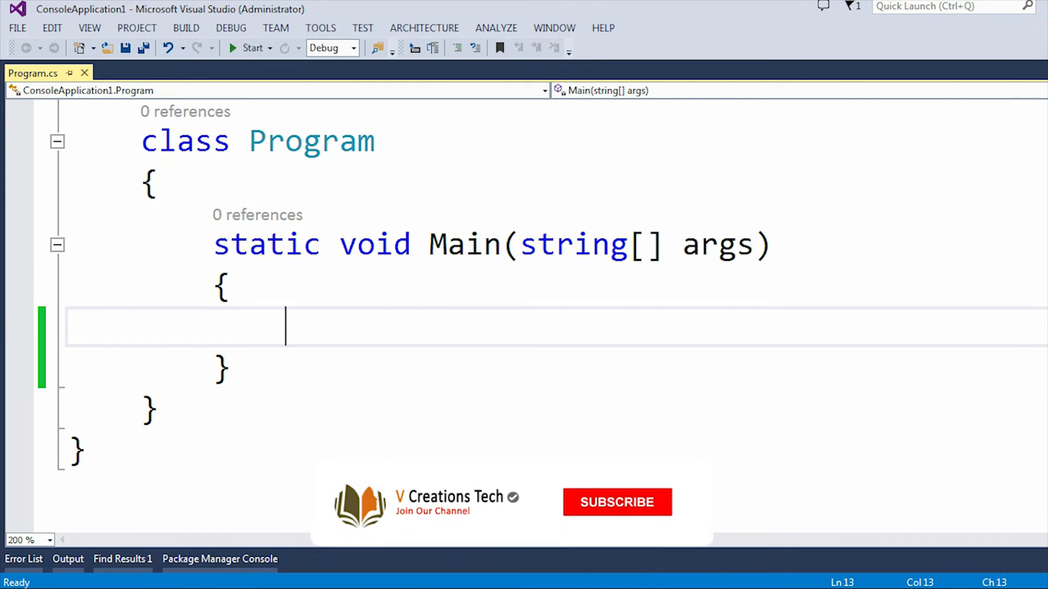
- Type 'GC' on the blank line inside Main
left_click(617, 502)
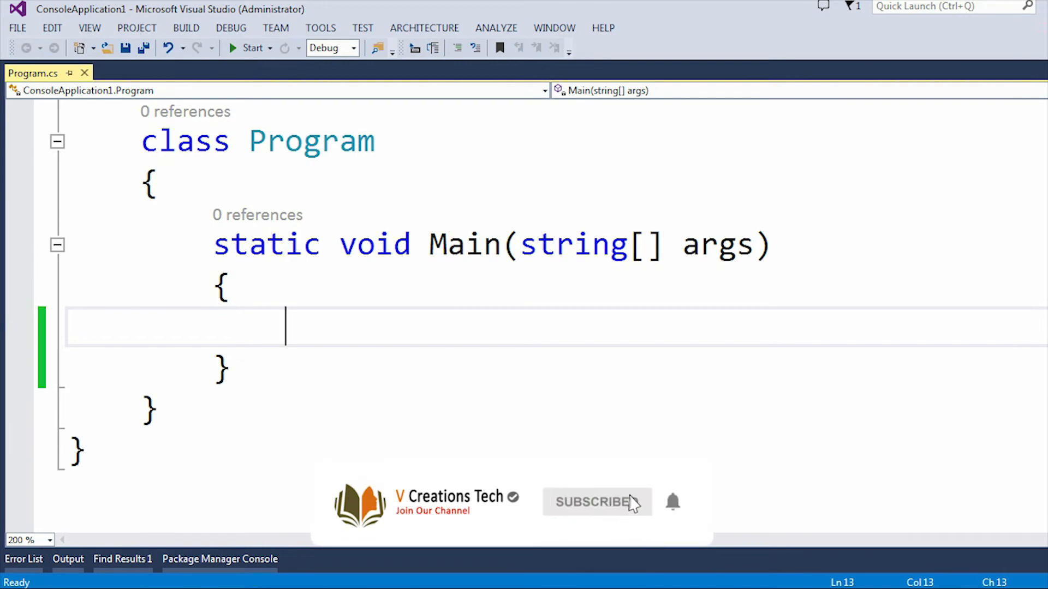
left_click(596, 502)
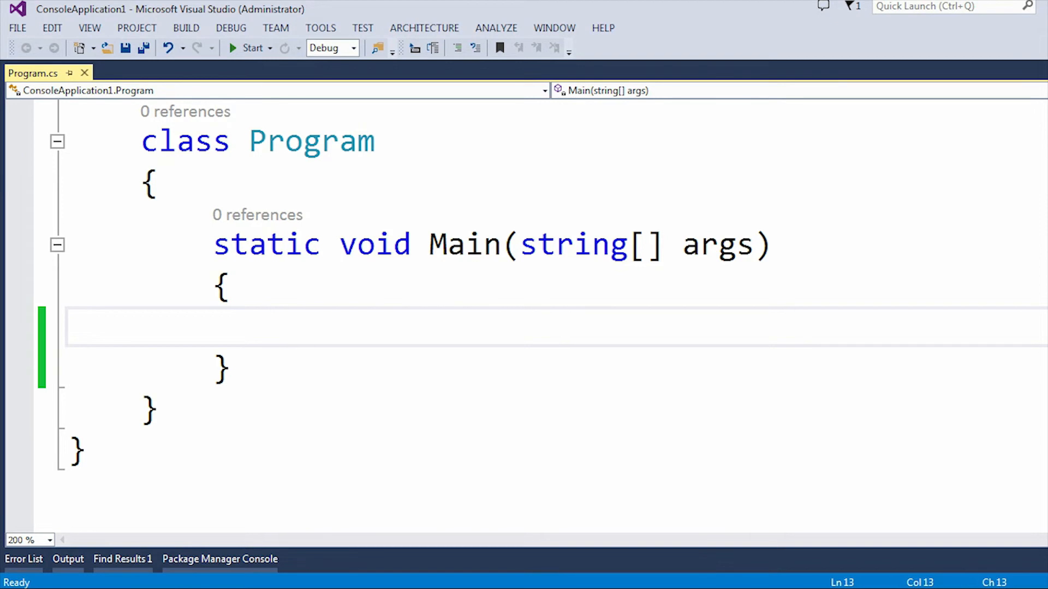
type("GC")
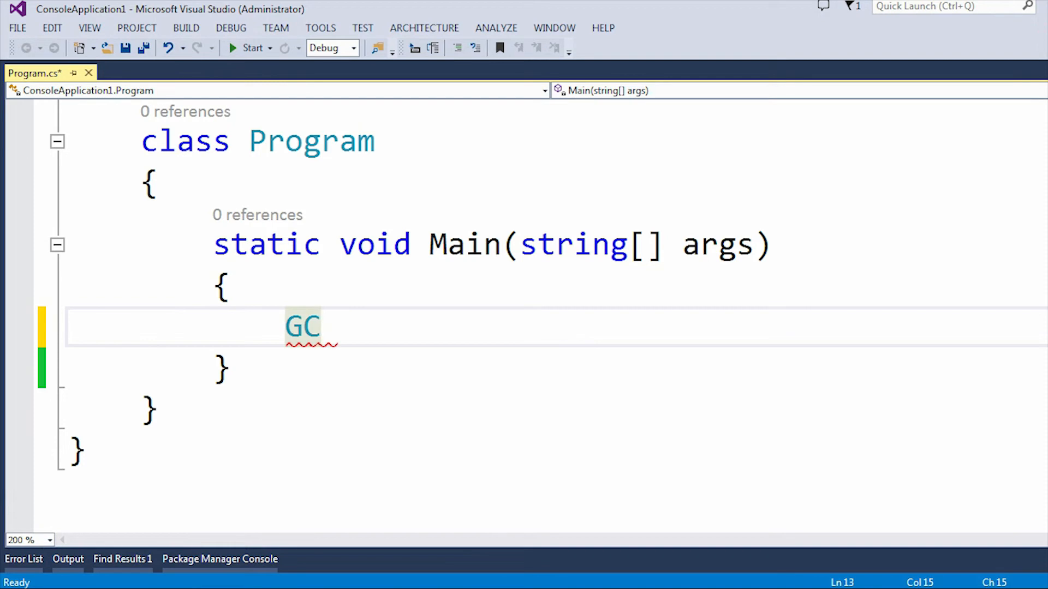
mouse_move(303, 326)
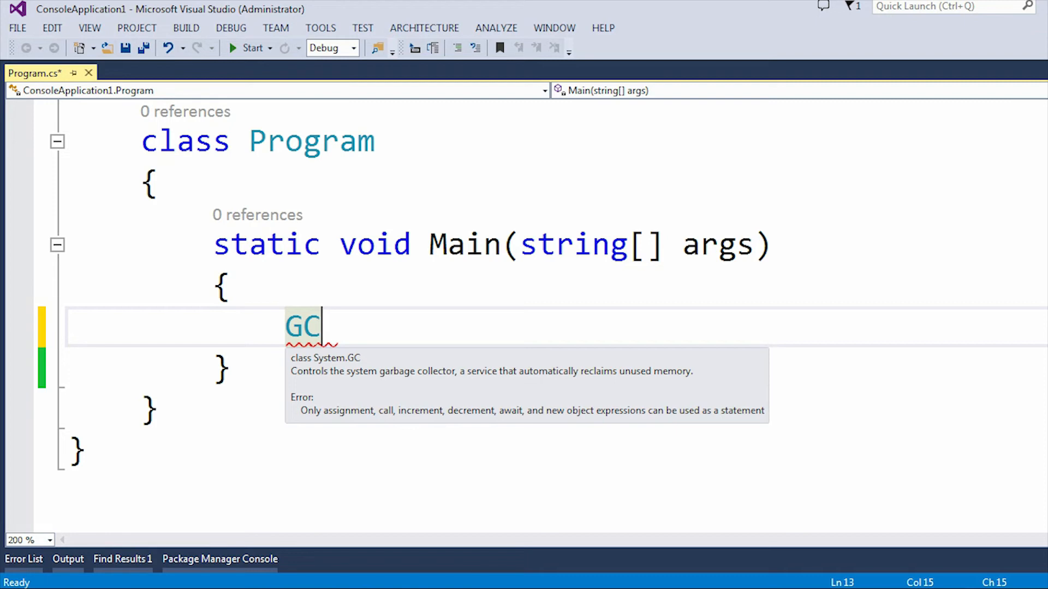
- Finish the statement as GC.Collect(); and save Program.cs
type(".Collect")
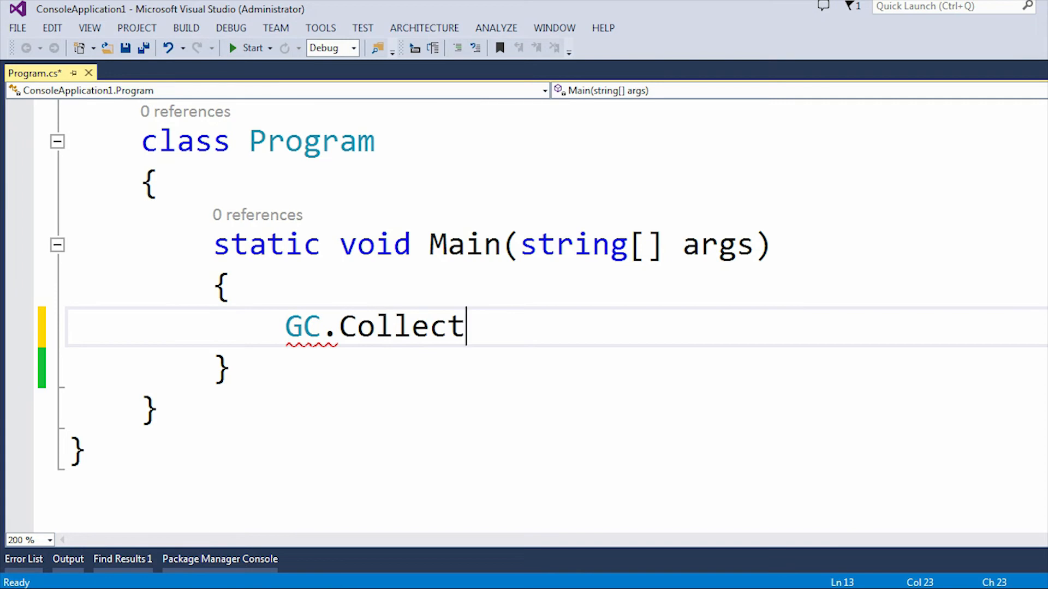
type("()")
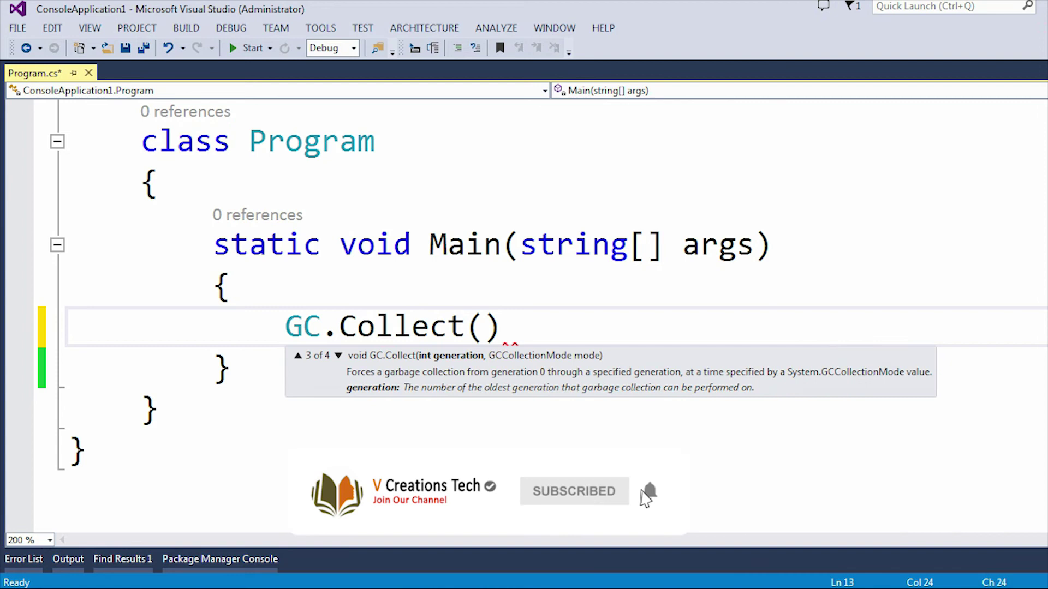
left_click(339, 355)
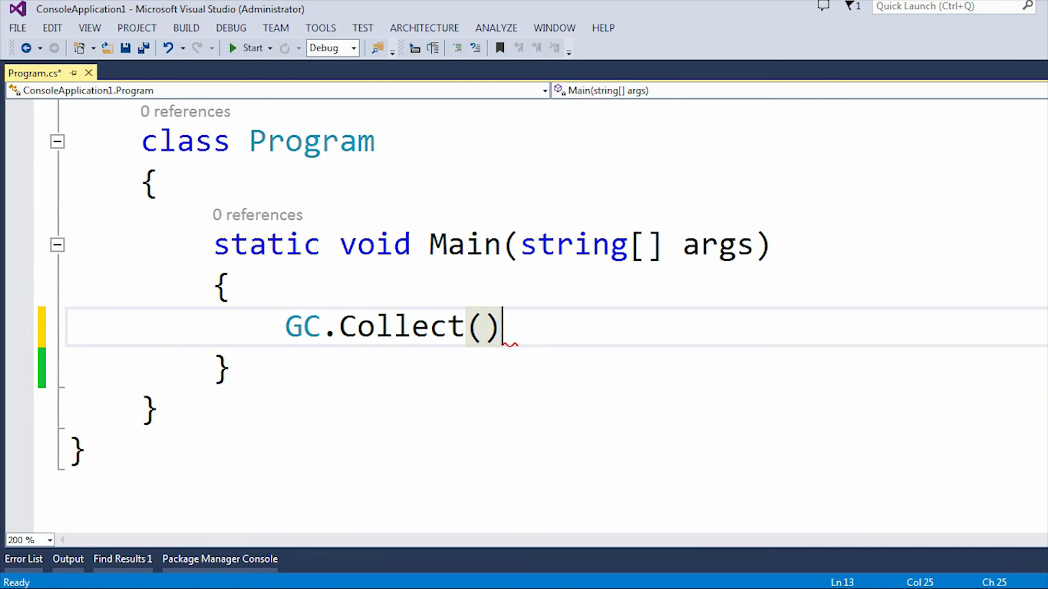
type(";")
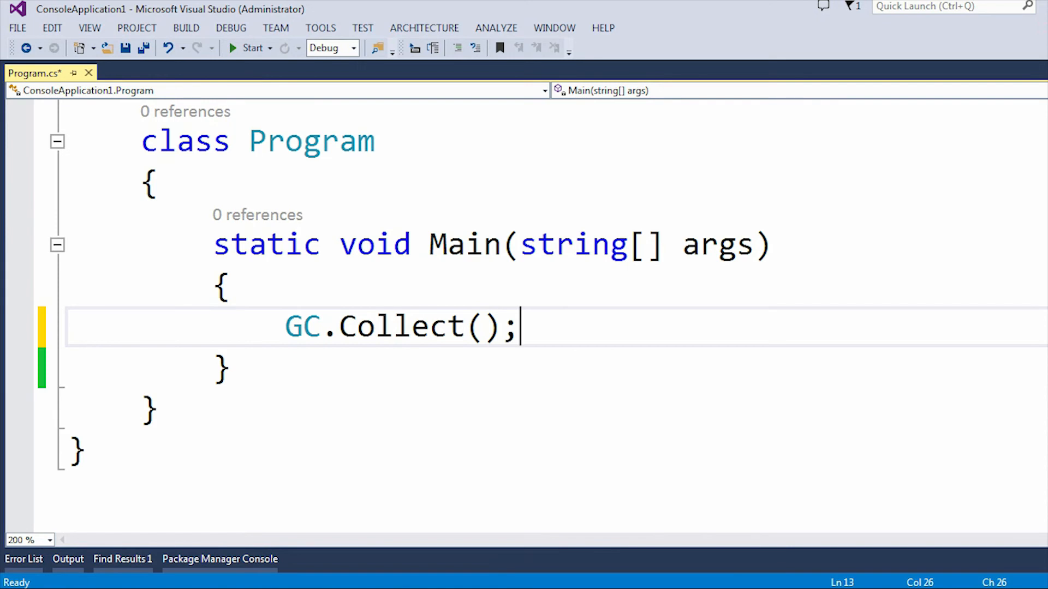
key("Ctrl+S")
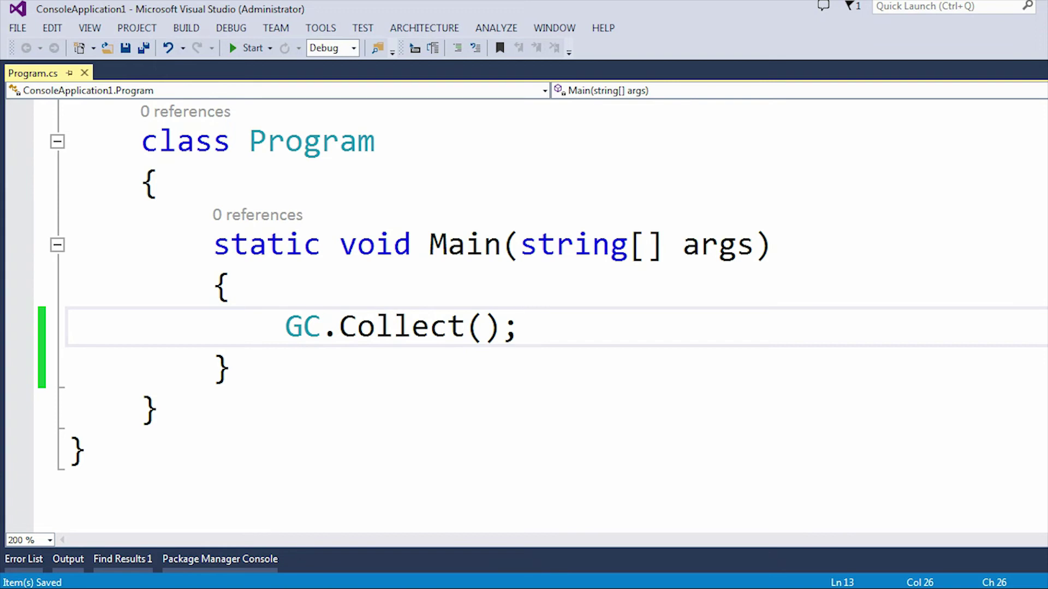
- Set a breakpoint on GC.Collect(), start debugging, and step over the call
left_click(18, 336)
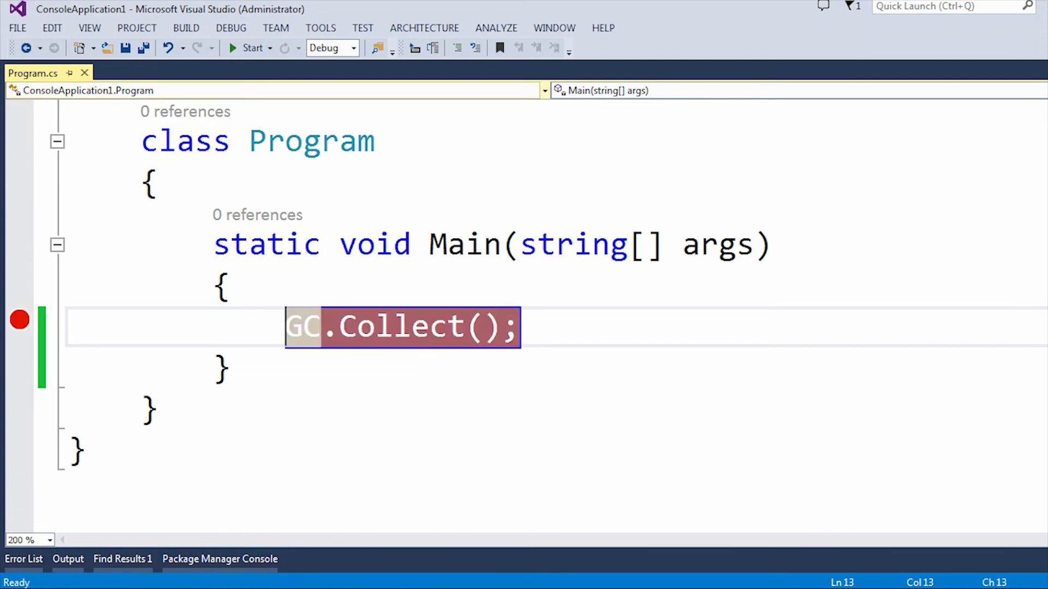
left_click(249, 48)
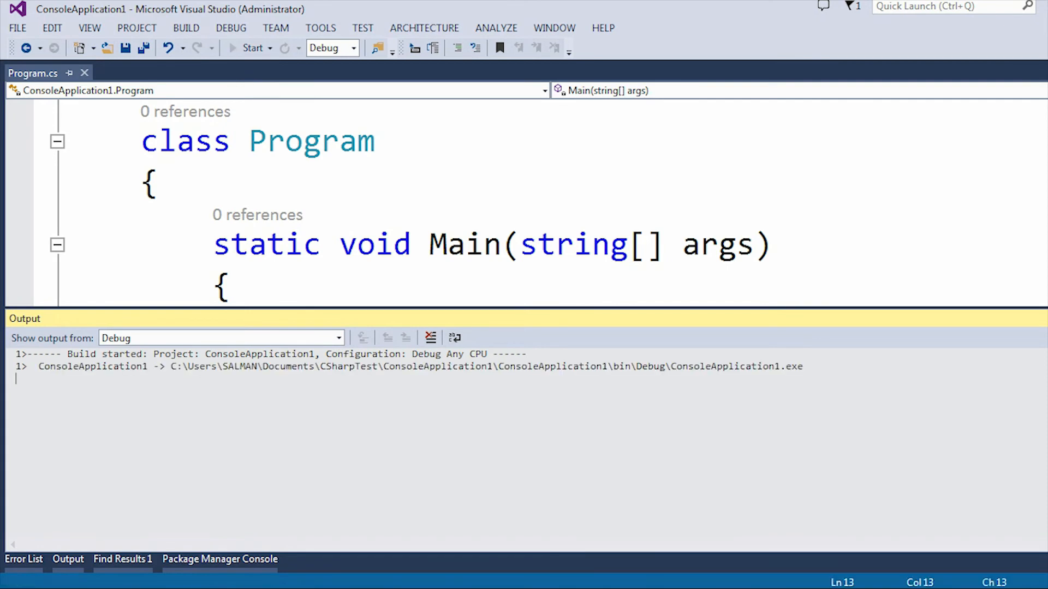
left_click(232, 48)
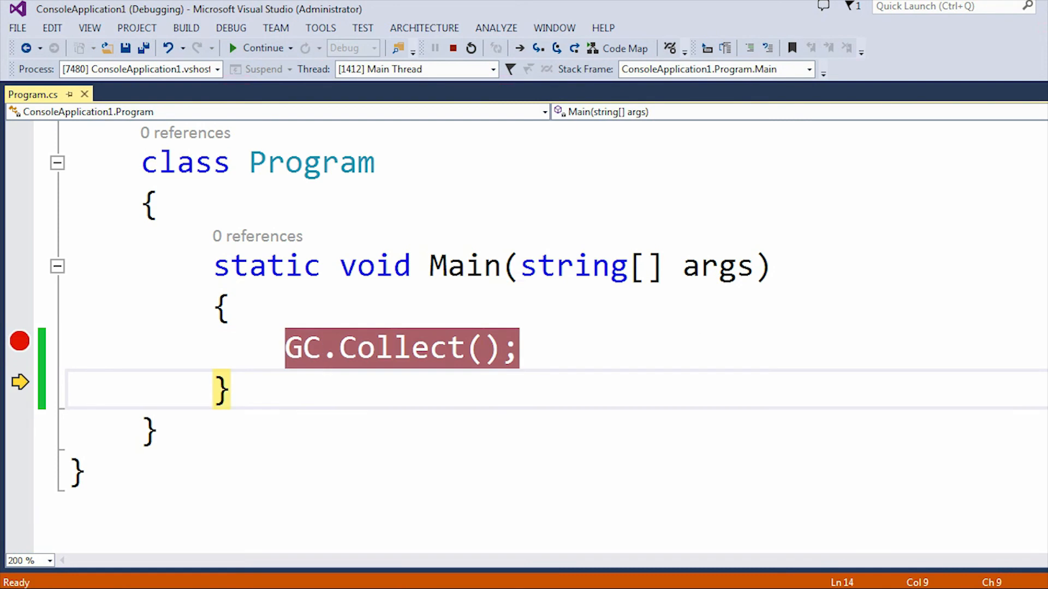
mouse_move(258, 48)
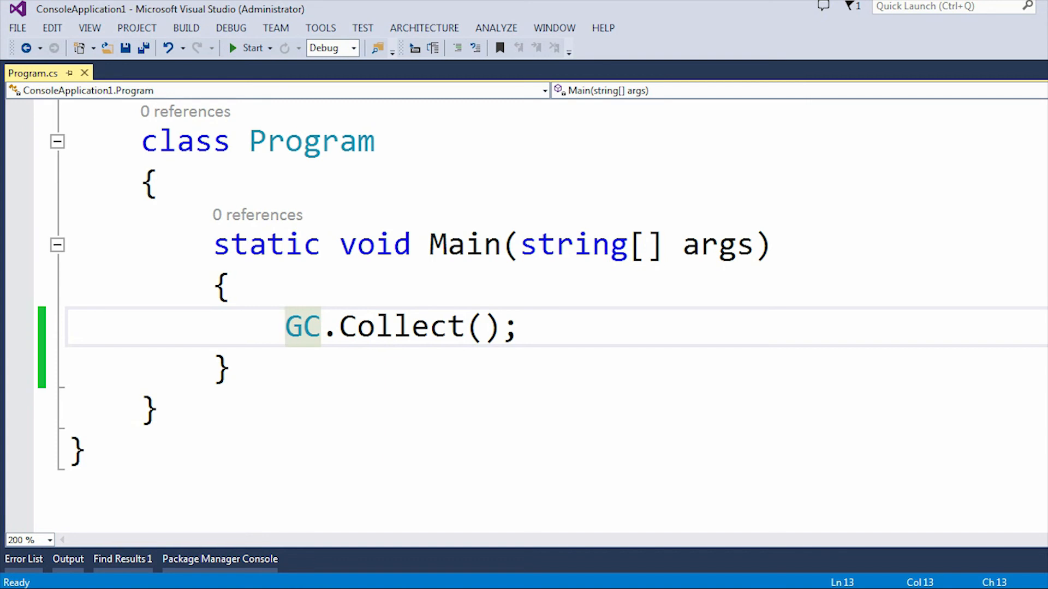
left_click(517, 327)
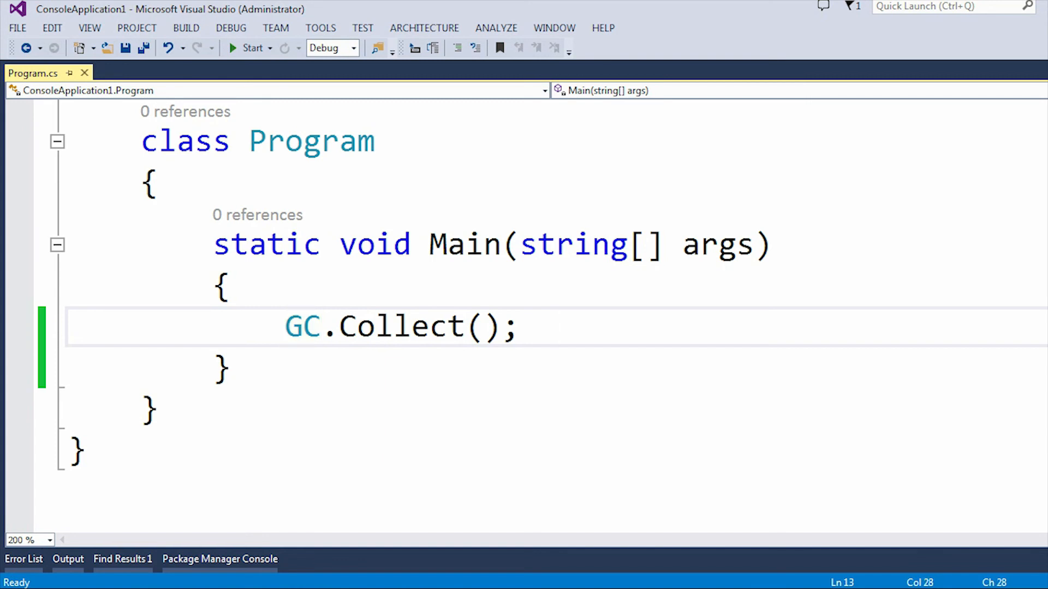
left_click(556, 328)
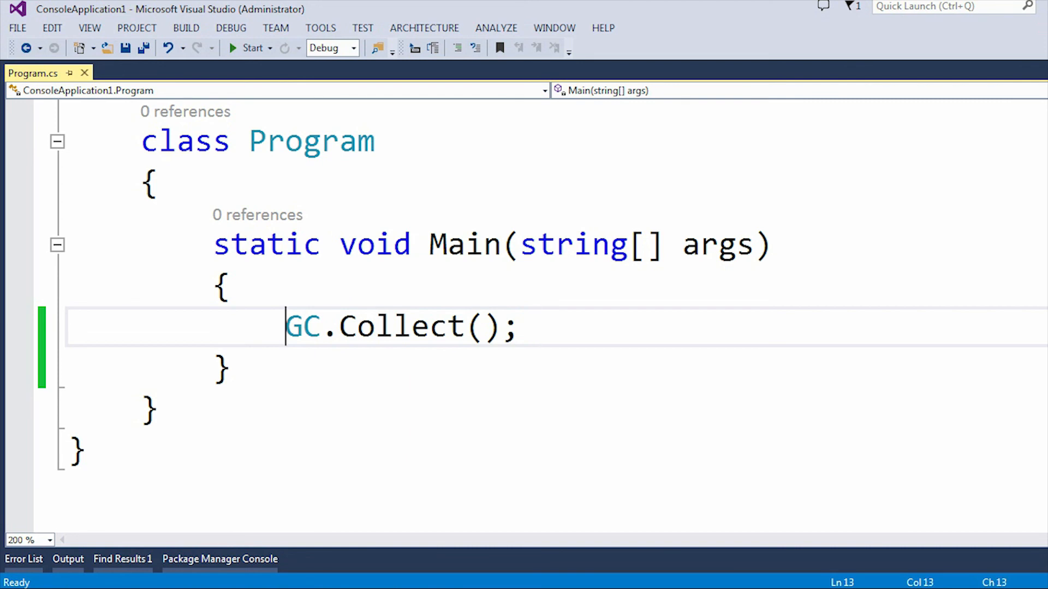
double_click(303, 327)
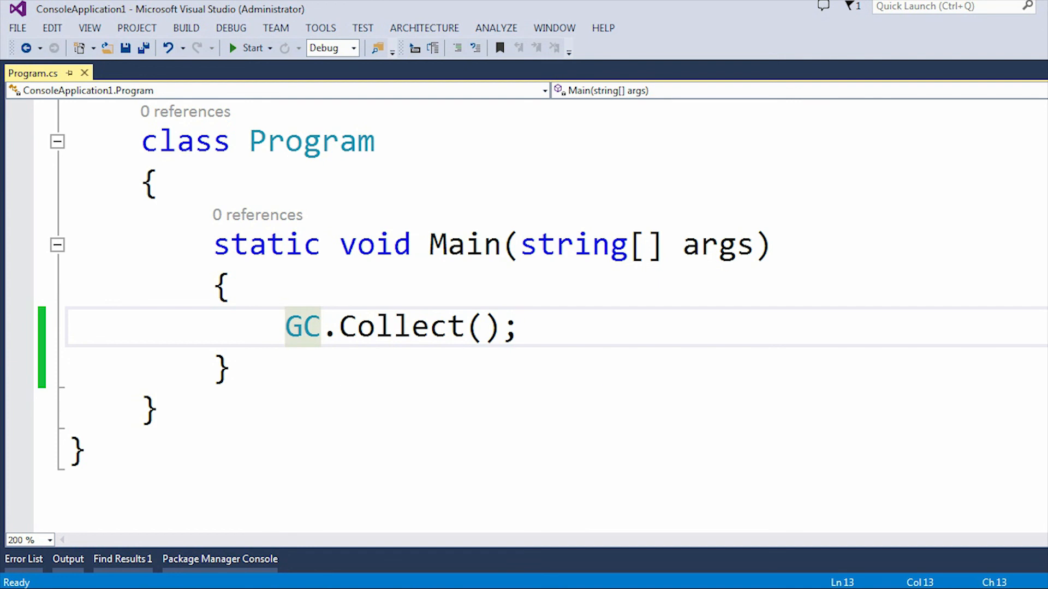